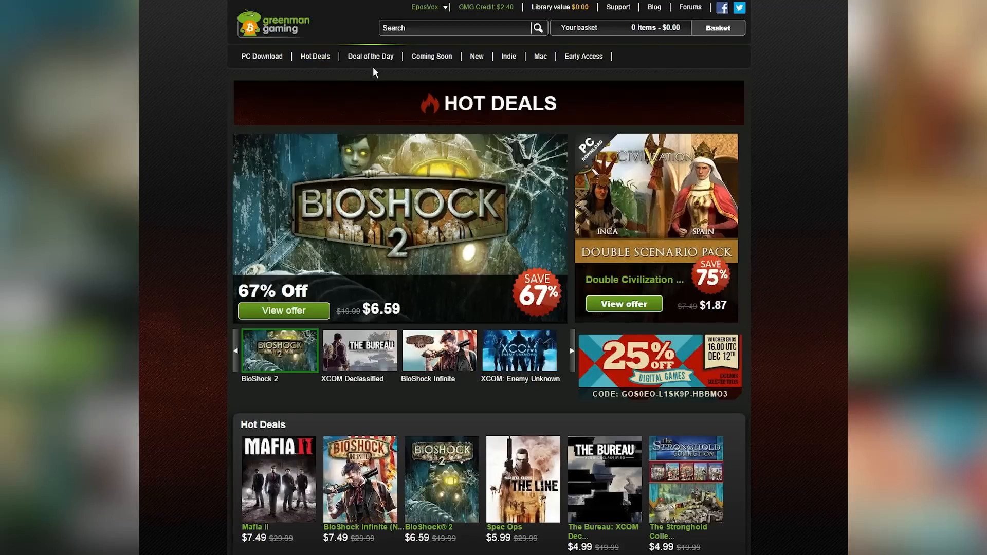
# Step: Tour the Deal of the Day and Indie Games pages, then land on Digital Trade-in
pyautogui.click(370, 57)
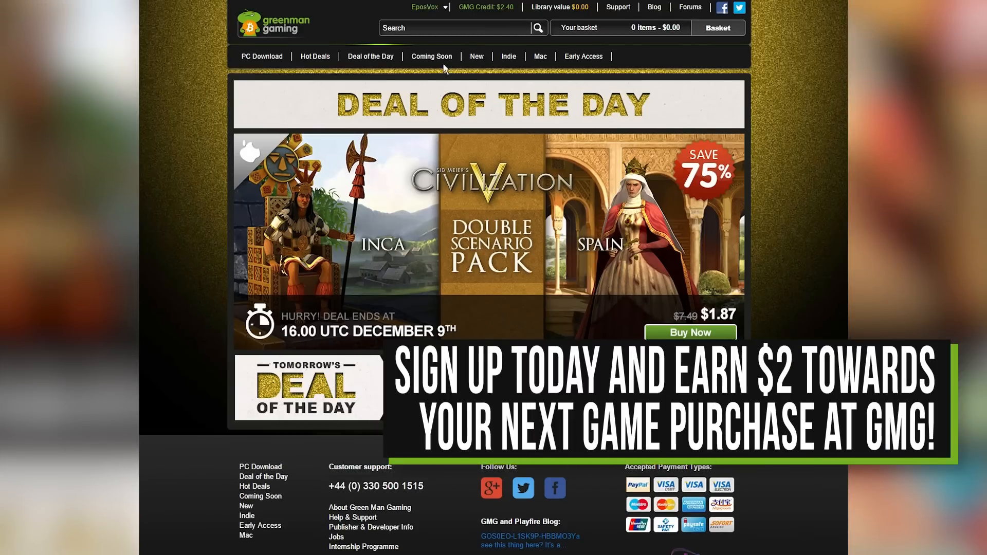
pyautogui.click(507, 55)
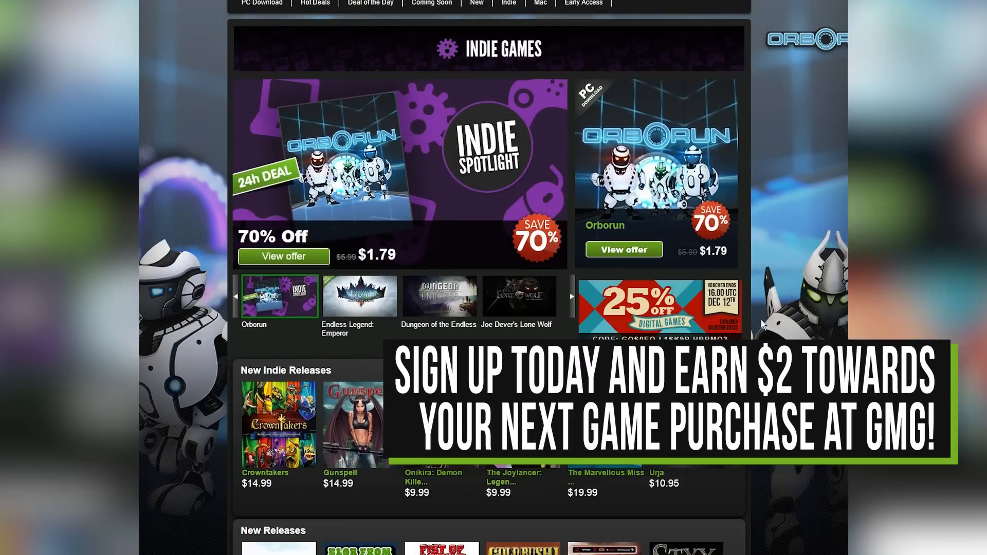
pyautogui.scroll(-3)
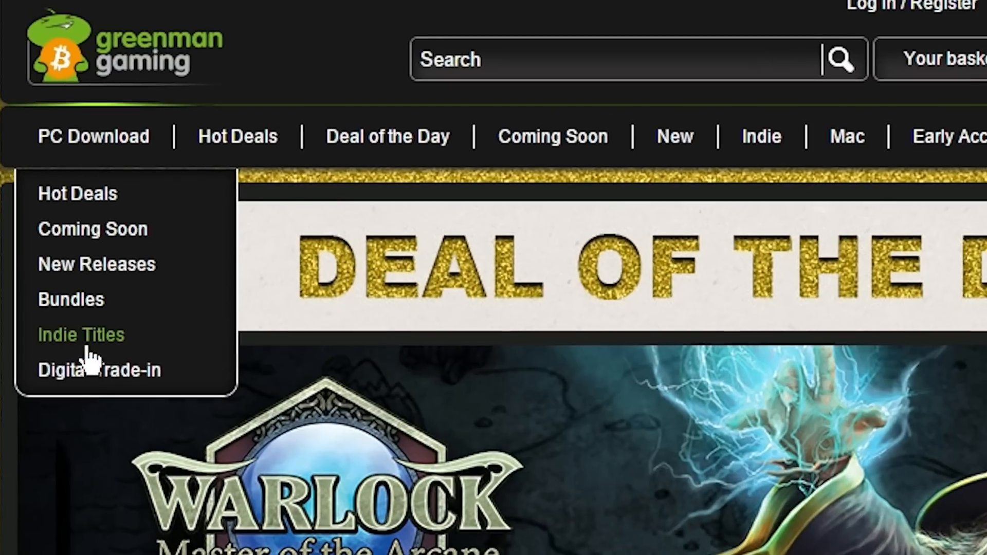
pyautogui.click(98, 369)
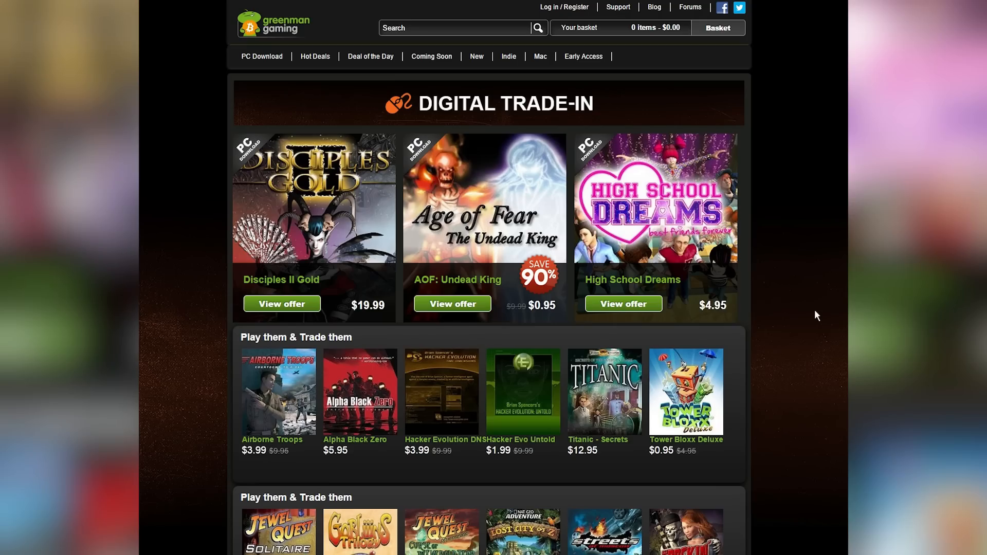